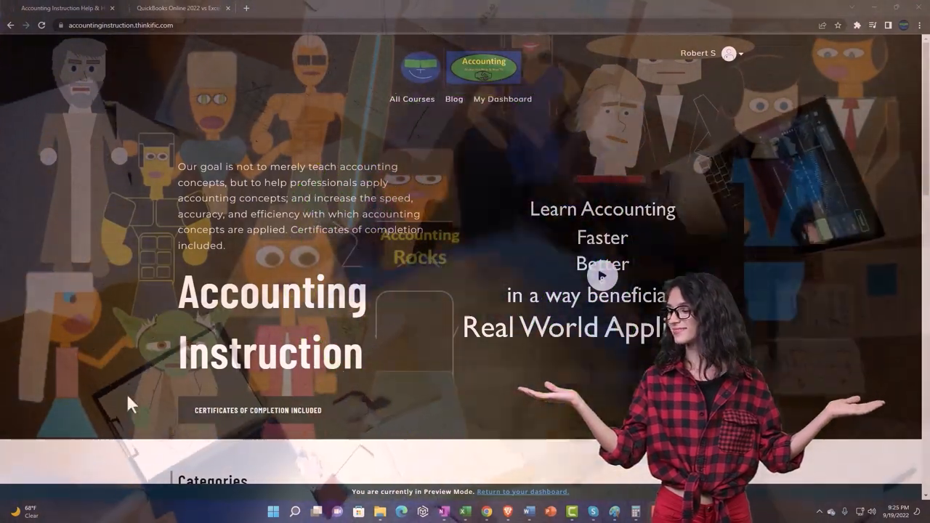
Scroll the Thinkific home page to the QuickBooks Online vs Excel 2022 course lesson.
scroll("down", 3)
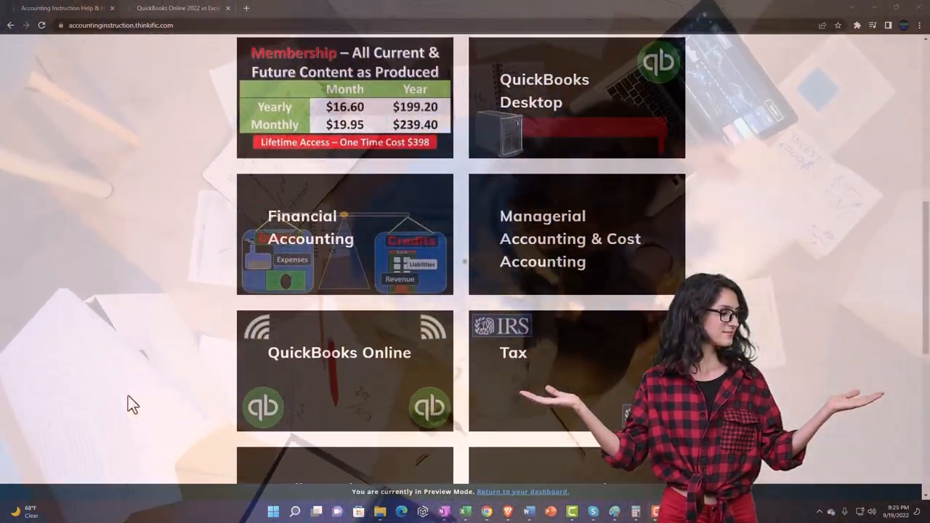
scroll("down", 3)
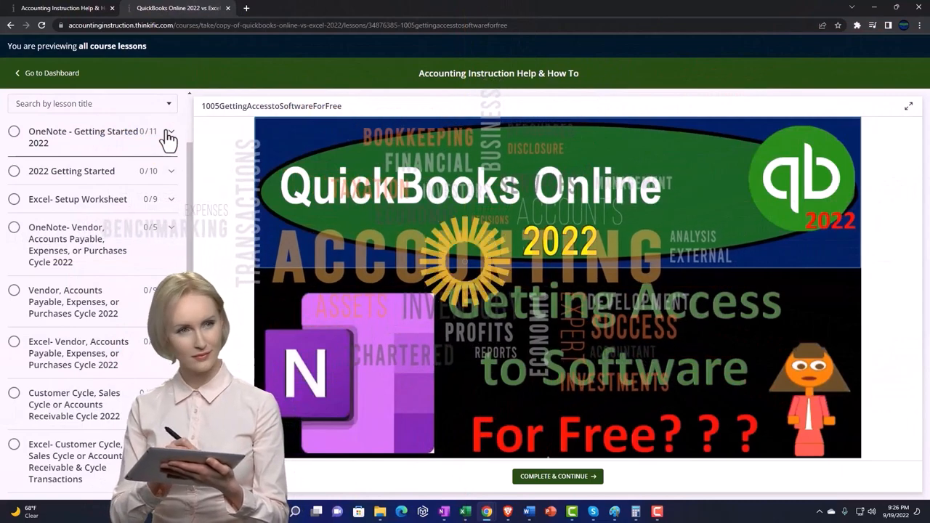
Switch to the Trial Beginning Balances PDF totaling 123,396.00 in Acrobat Reader.
left_click(169, 137)
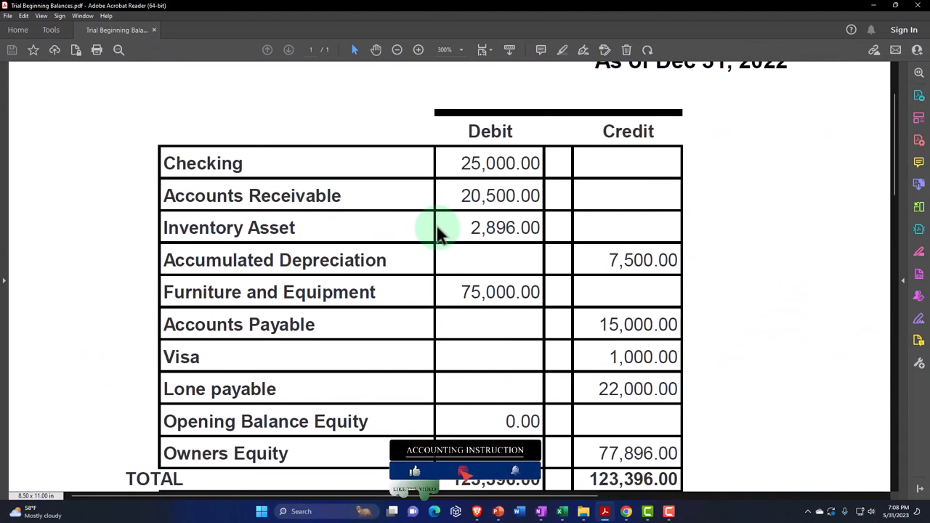
Switch to the browser showing the Get Great Guitars Xero dashboard trial setup page.
left_click(433, 229)
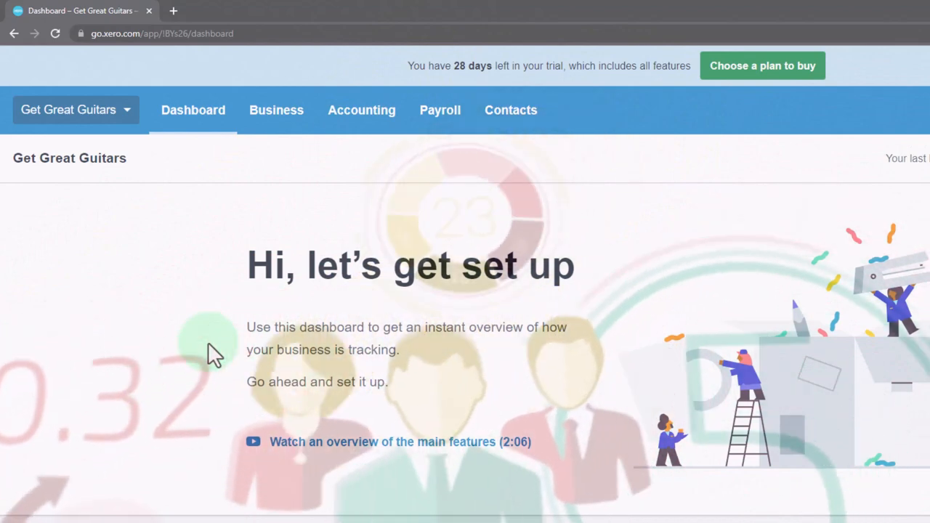
Show the Create new menu with Invoice, Bill, Contact, Quote and Purchase order.
left_click(222, 349)
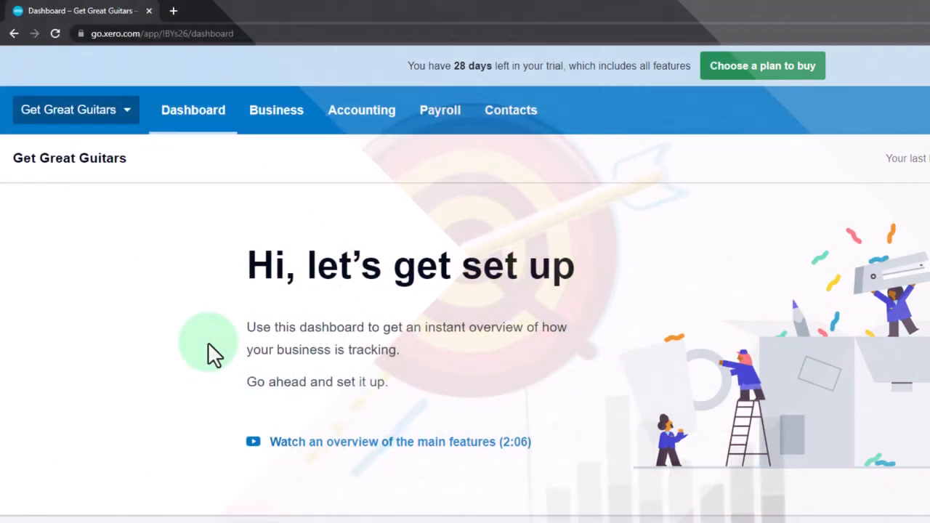
left_click(746, 82)
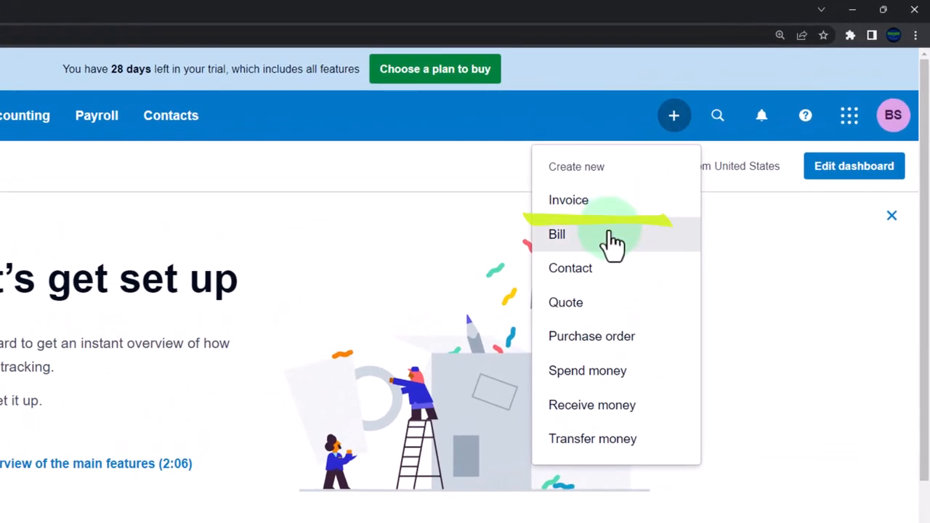
mouse_move(596, 342)
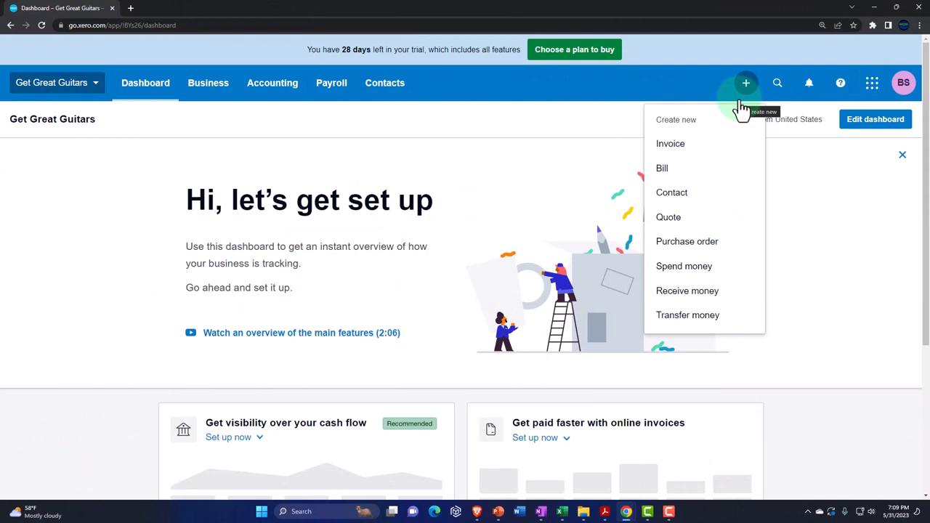
mouse_move(670, 143)
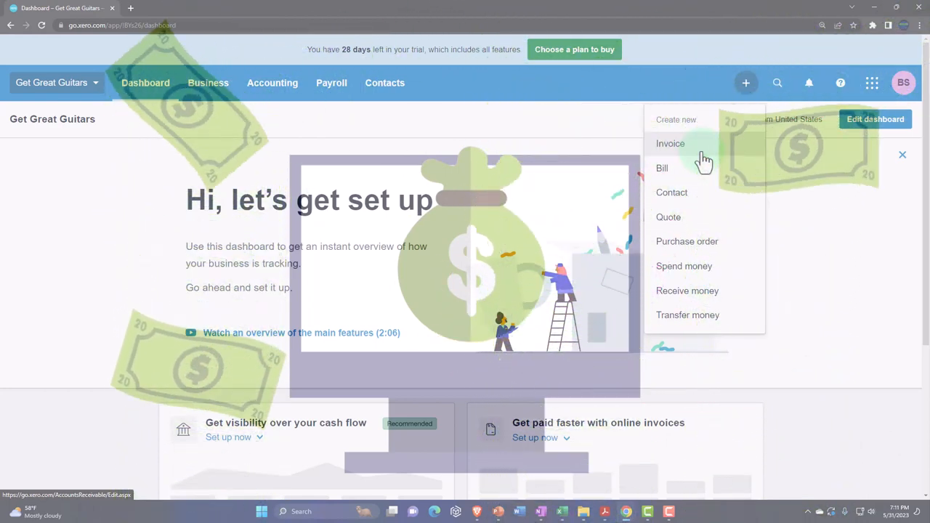
mouse_move(134, 221)
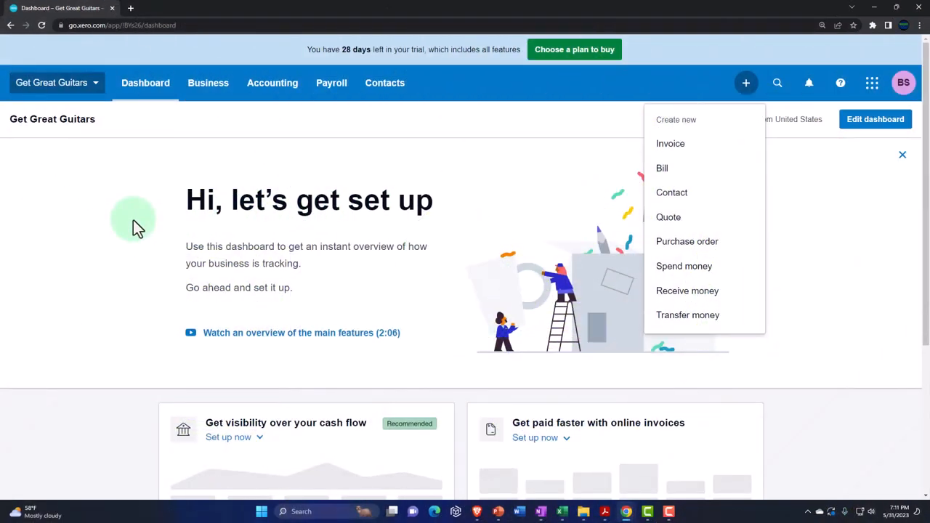
Dismiss the Create new menu and go to App Store via the Get Great Guitars dropdown.
left_click(746, 82)
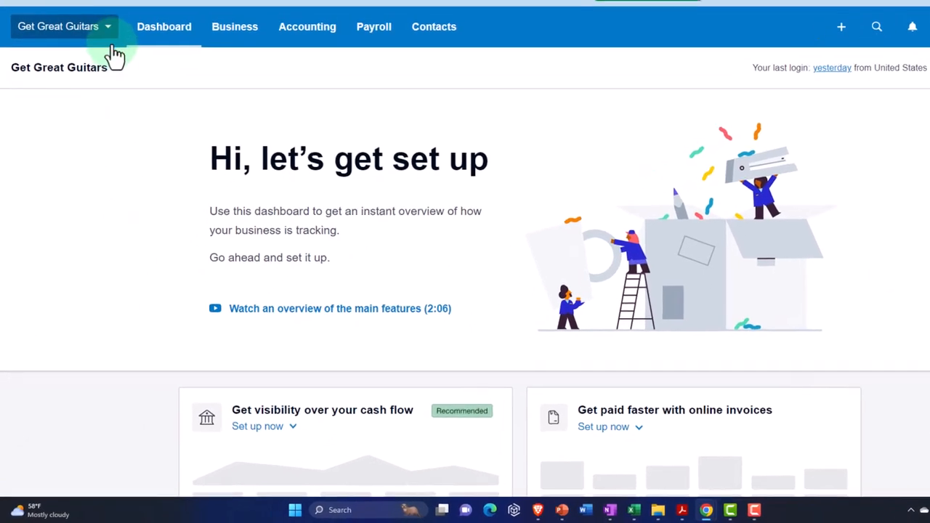
left_click(58, 26)
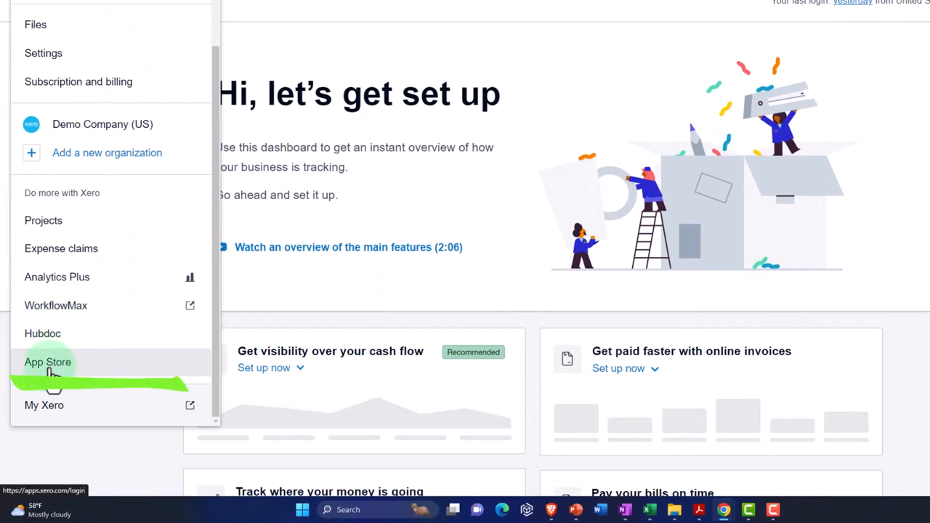
left_click(48, 362)
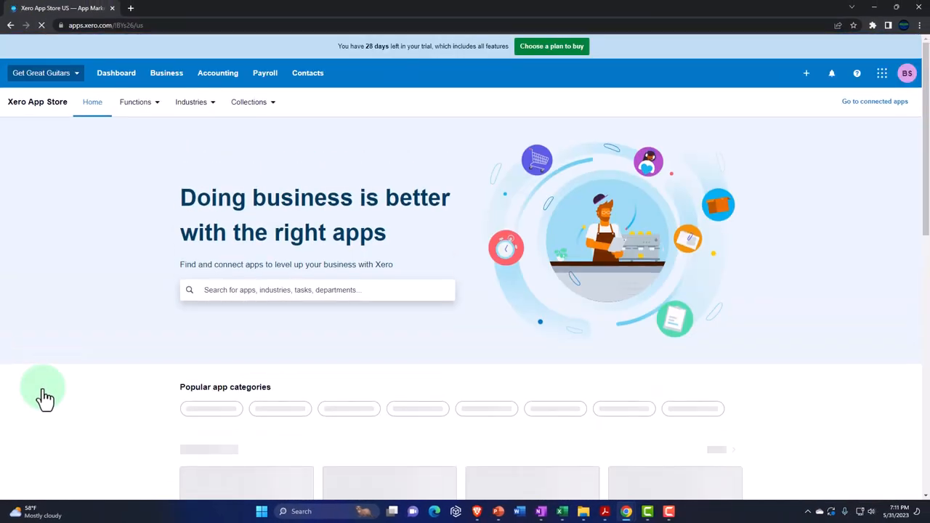
scroll("down", 3)
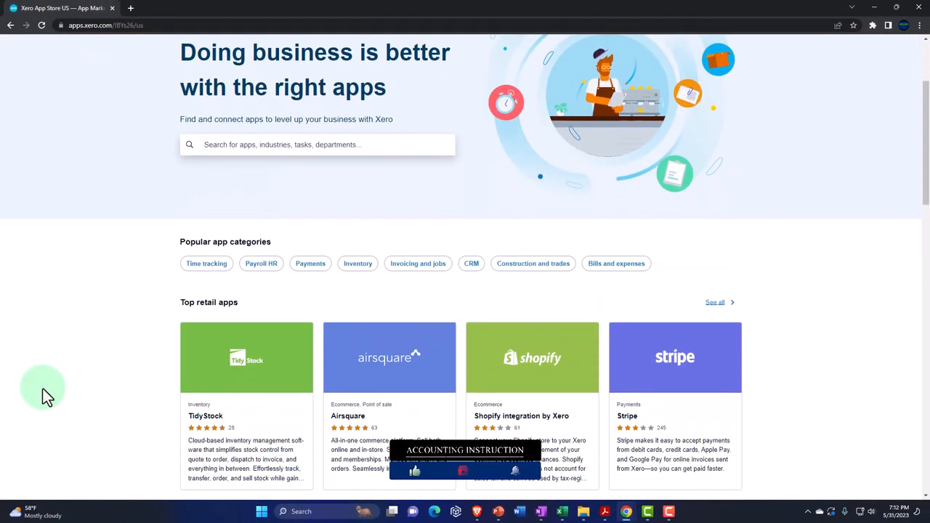
scroll("down", 3)
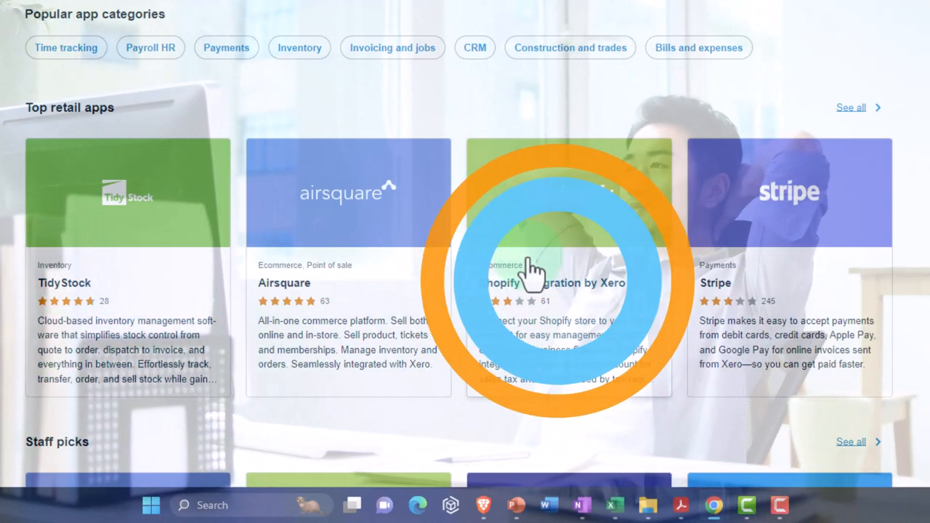
left_click(552, 283)
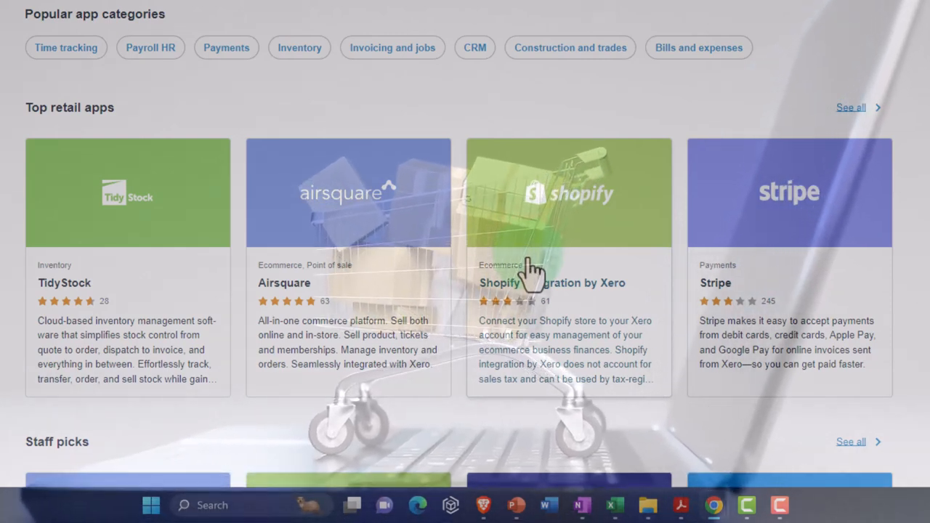
left_click(527, 272)
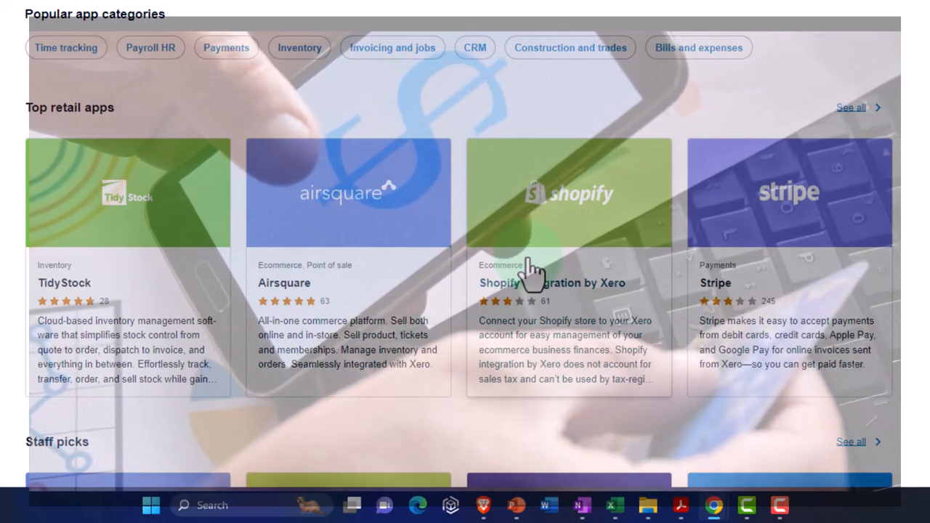
left_click(534, 268)
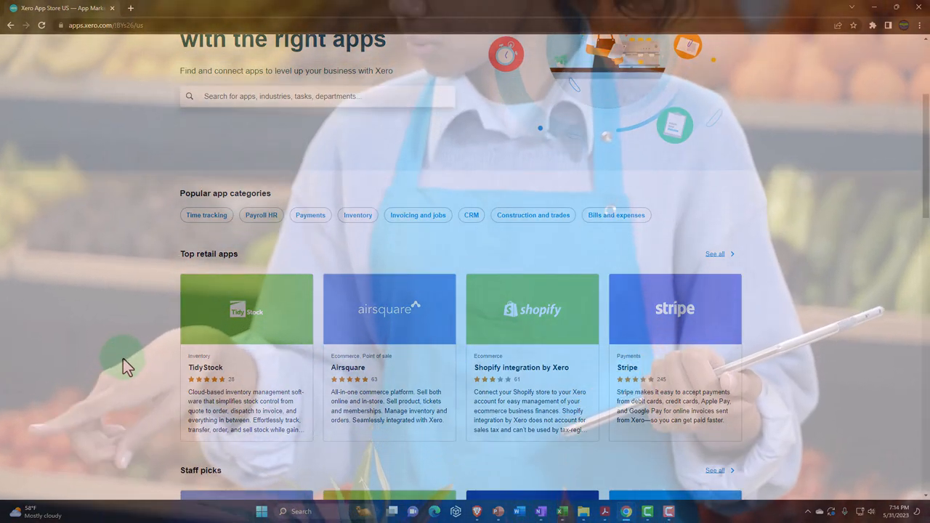
Go to Business > Products and services, listing Diagnostic and Hourly Service 1.
left_click(127, 363)
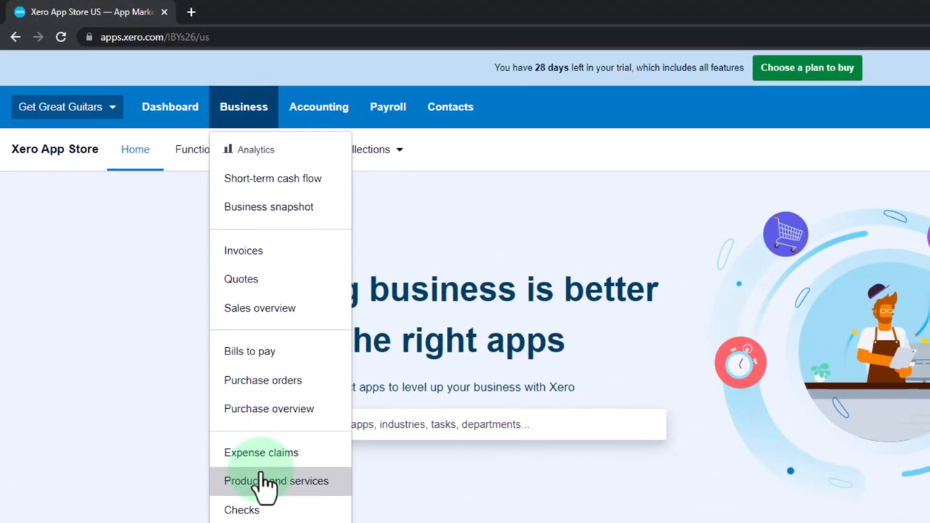
left_click(275, 481)
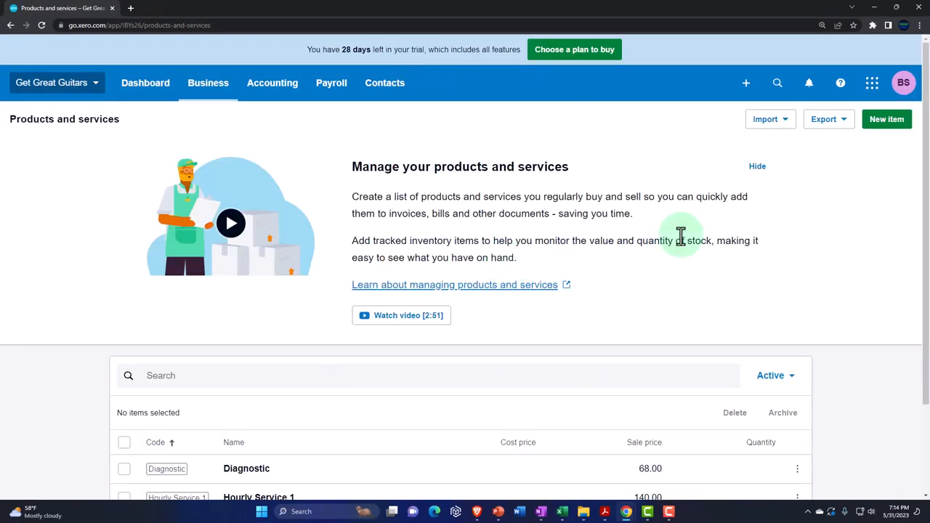
mouse_move(803, 192)
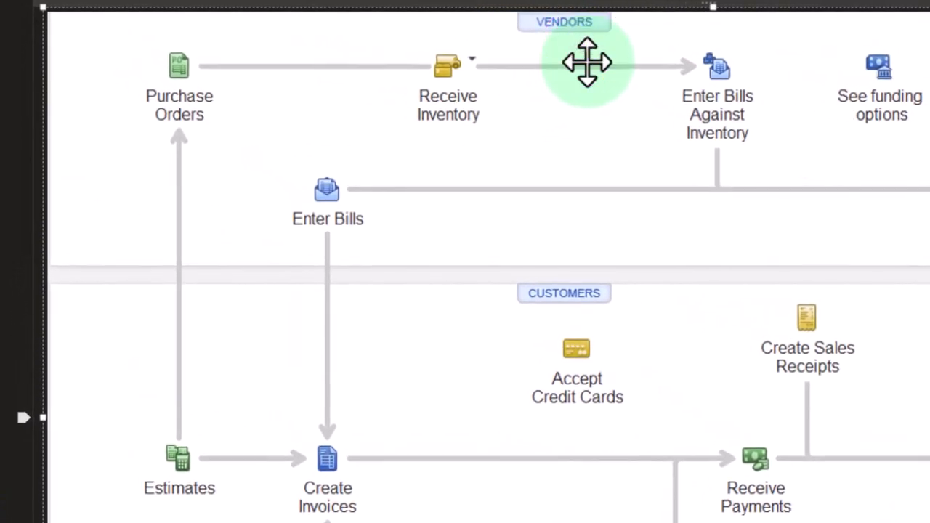
mouse_move(603, 335)
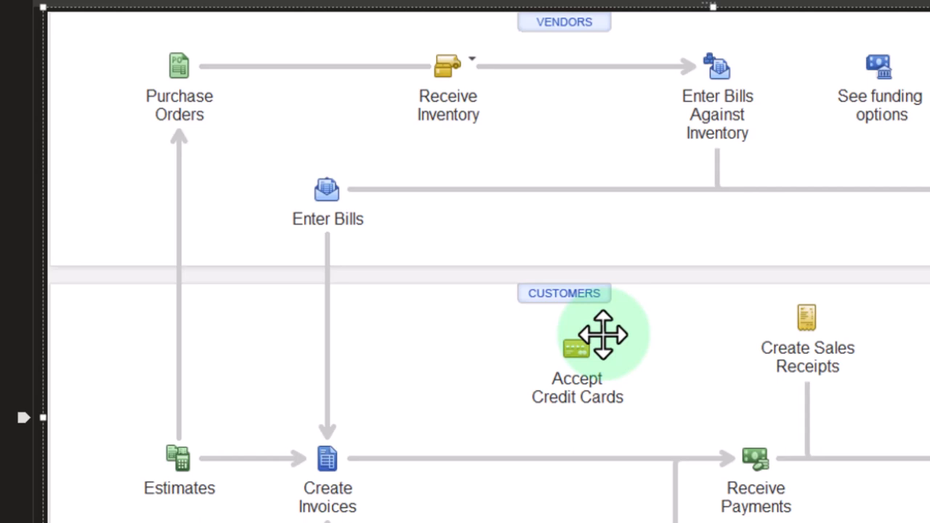
mouse_move(576, 173)
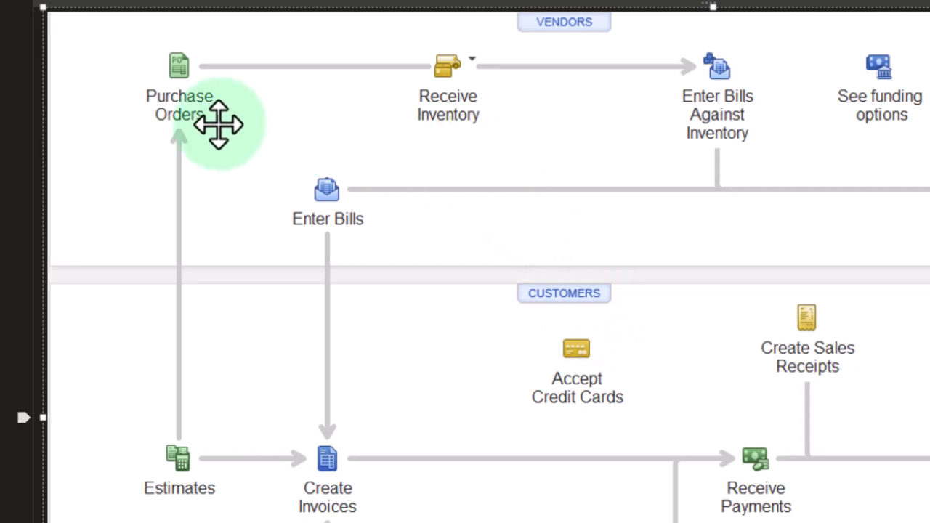
mouse_move(417, 127)
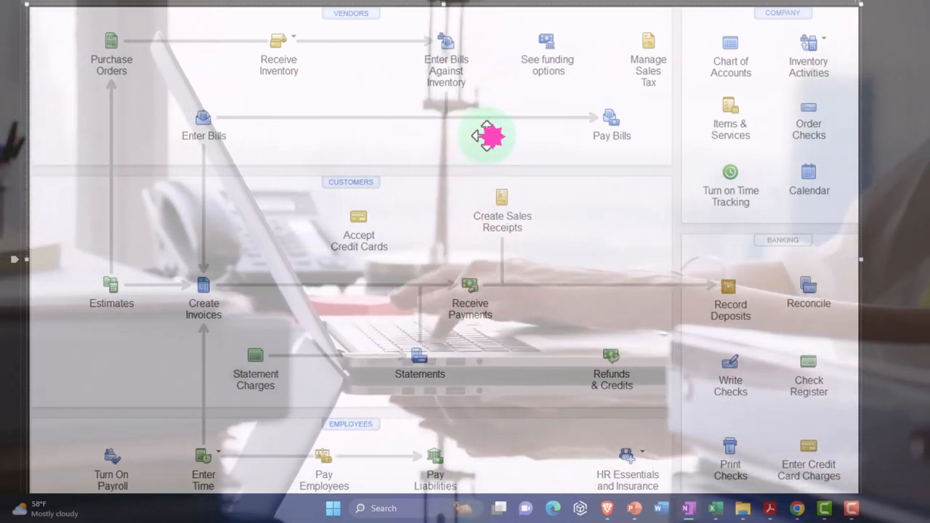
left_click(487, 137)
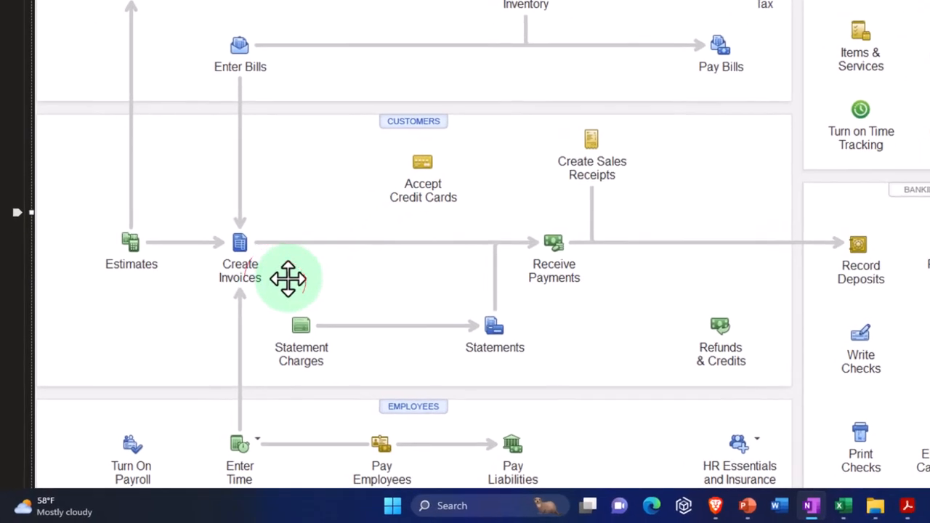
mouse_move(582, 197)
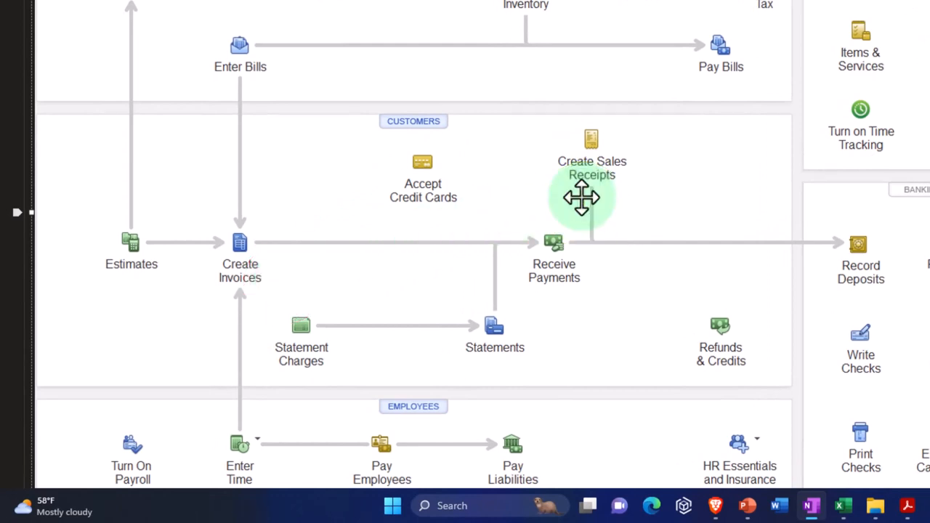
mouse_move(279, 280)
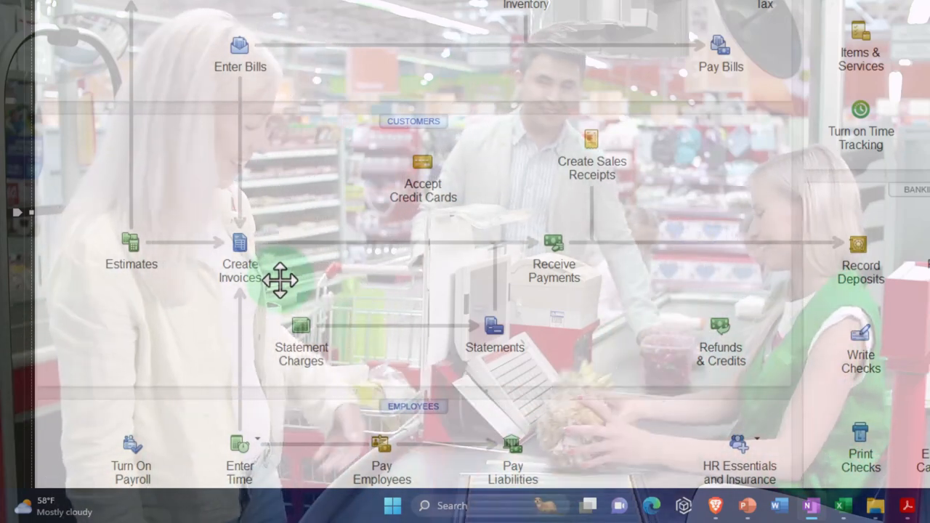
left_click(239, 261)
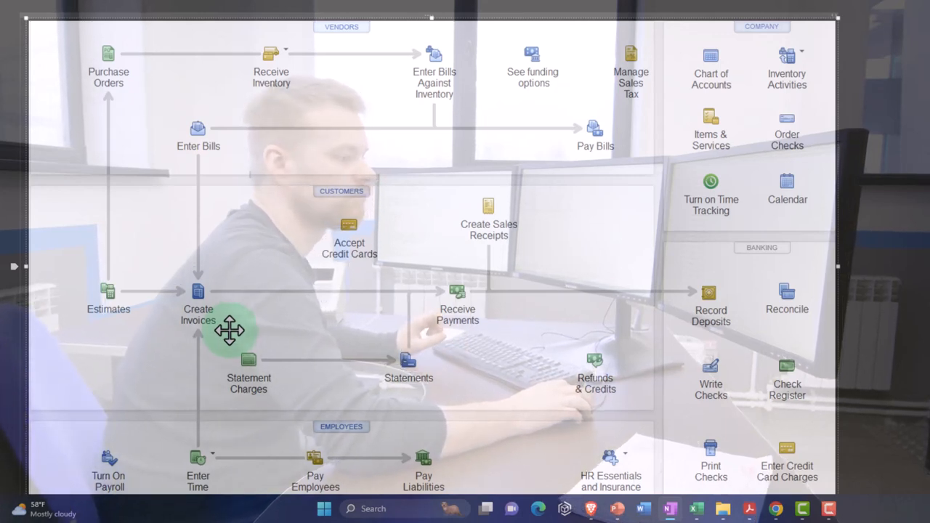
left_click(229, 330)
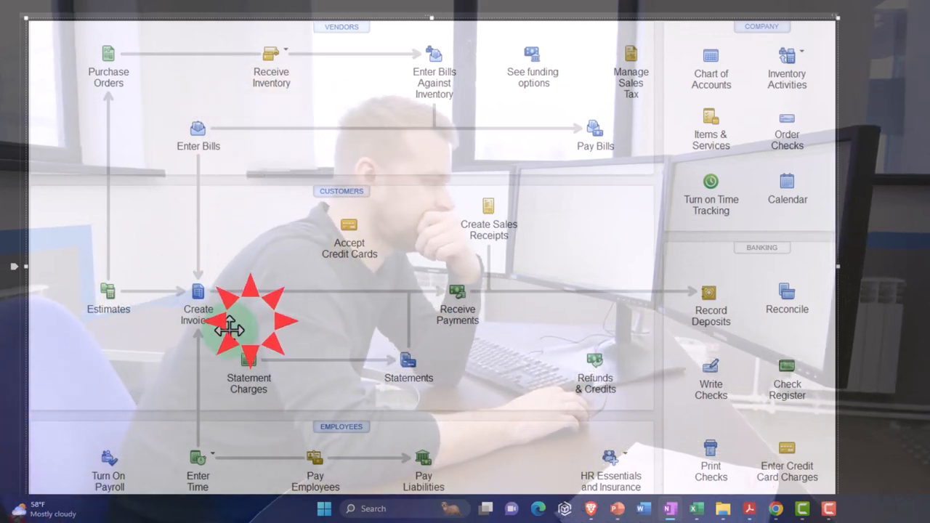